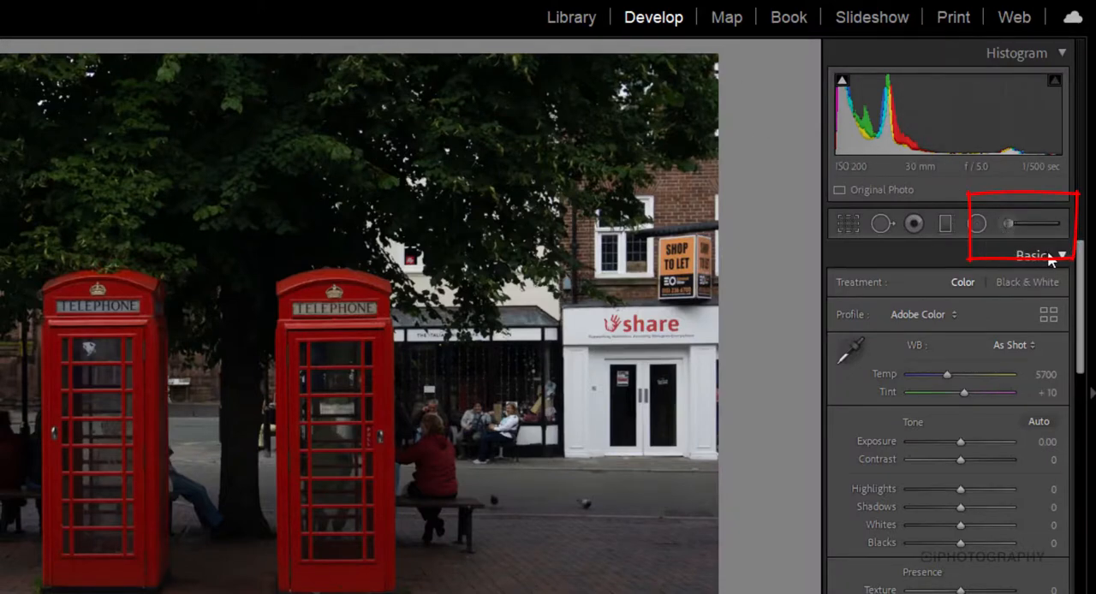
mouse_move(976, 223)
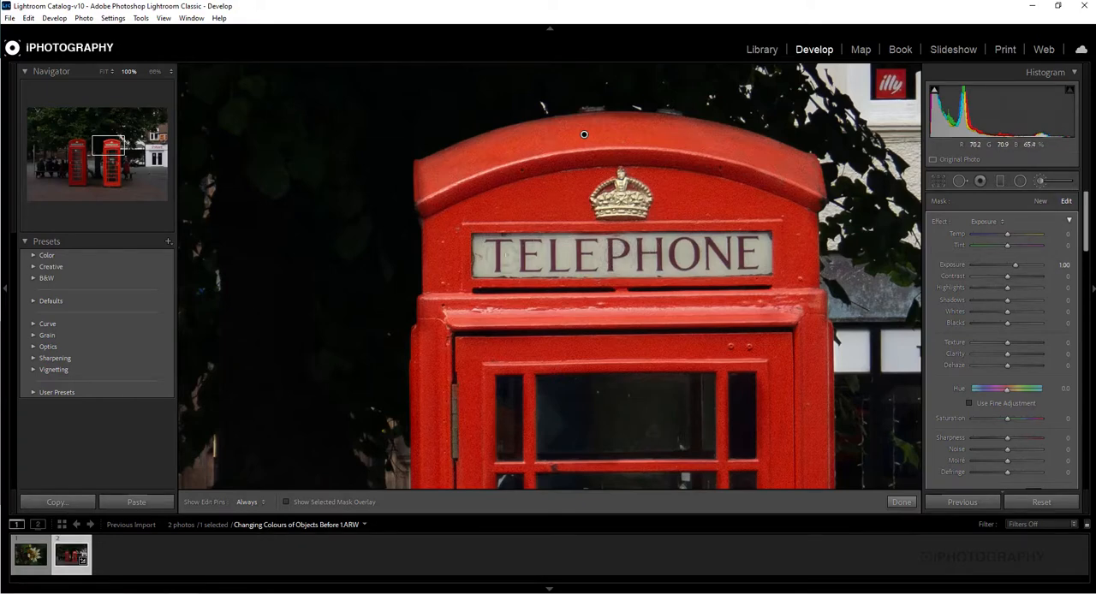
Step: Brush three strokes of the adjustment mask onto the right telephone box
click(970, 403)
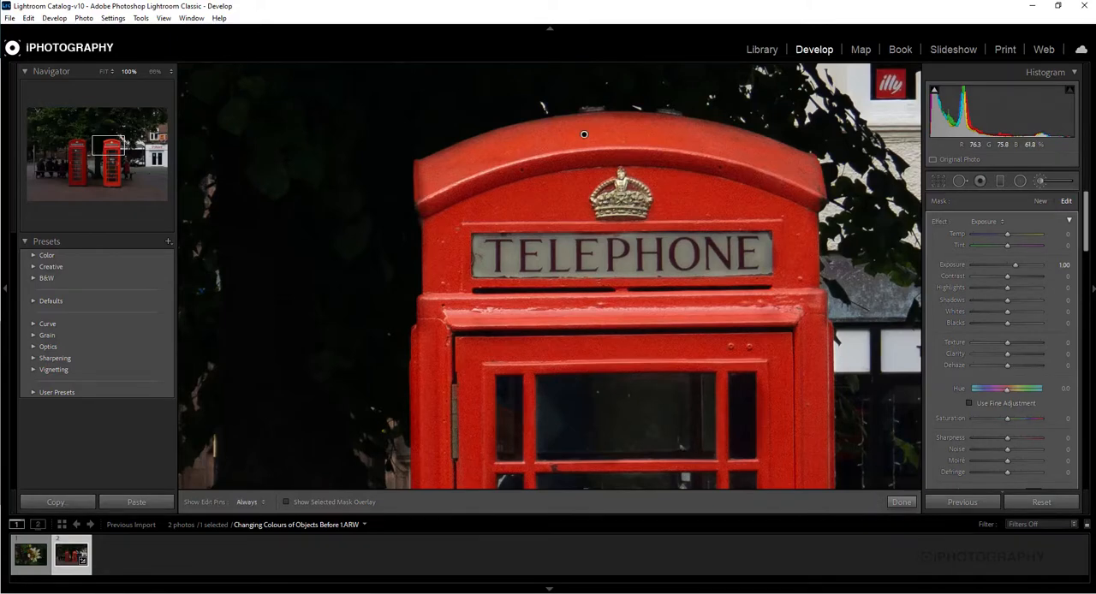
click(970, 402)
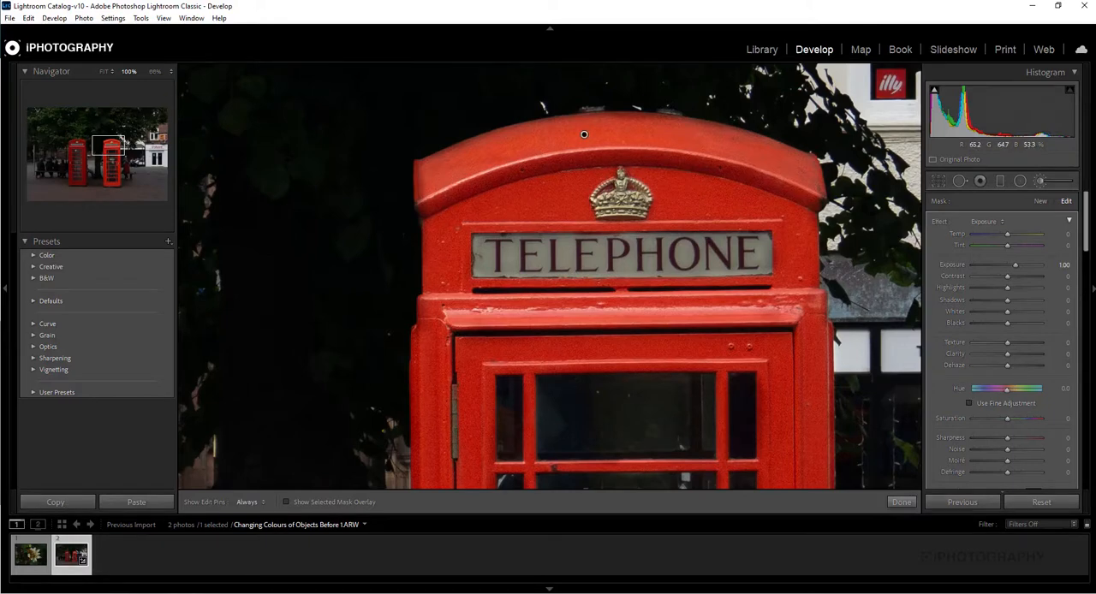
click(970, 402)
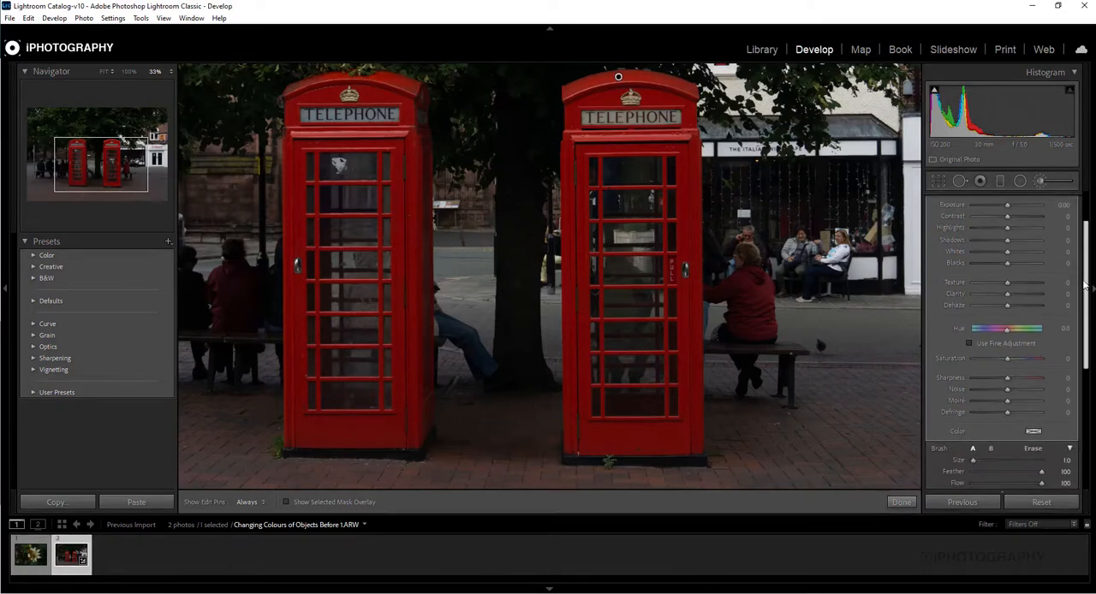
mouse_move(1008, 336)
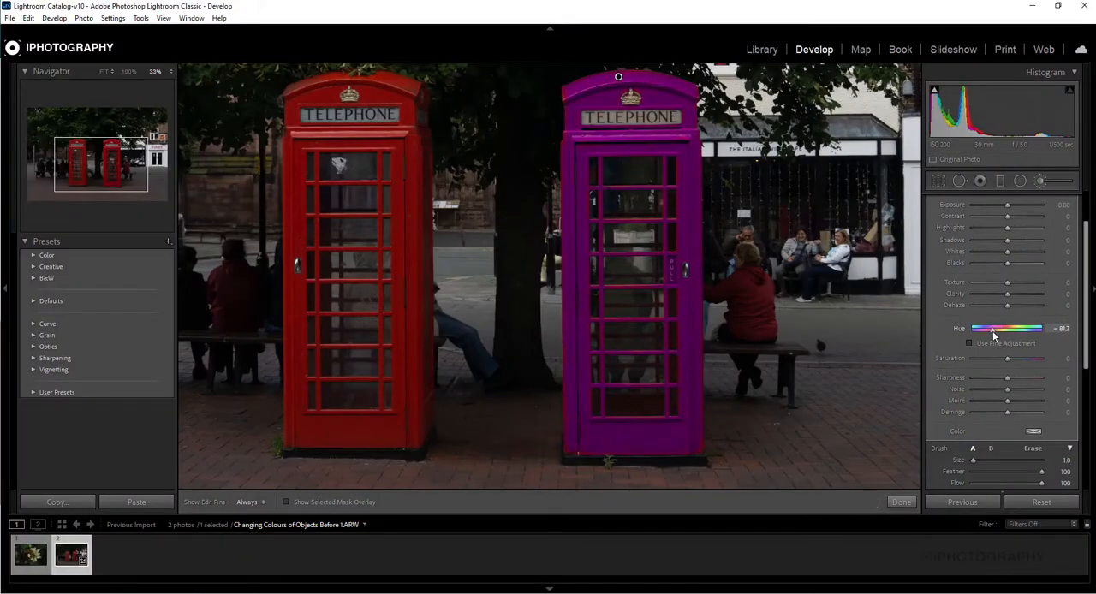
Step: Drag the mask's Hue slider to about 148, turning the right box green
drag(993, 333, 1000, 333)
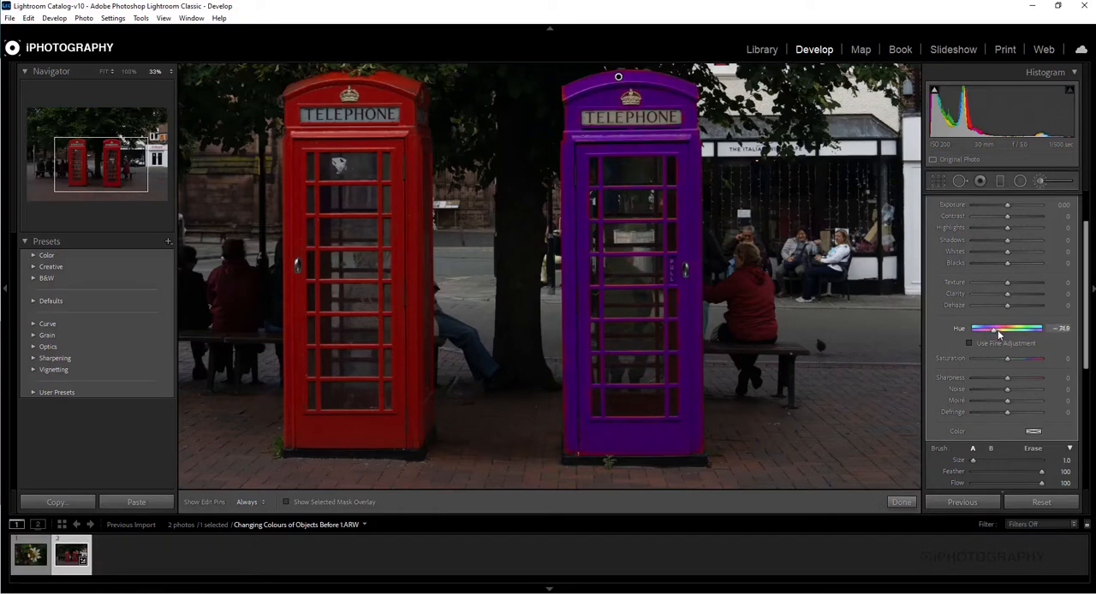
drag(997, 330, 1031, 330)
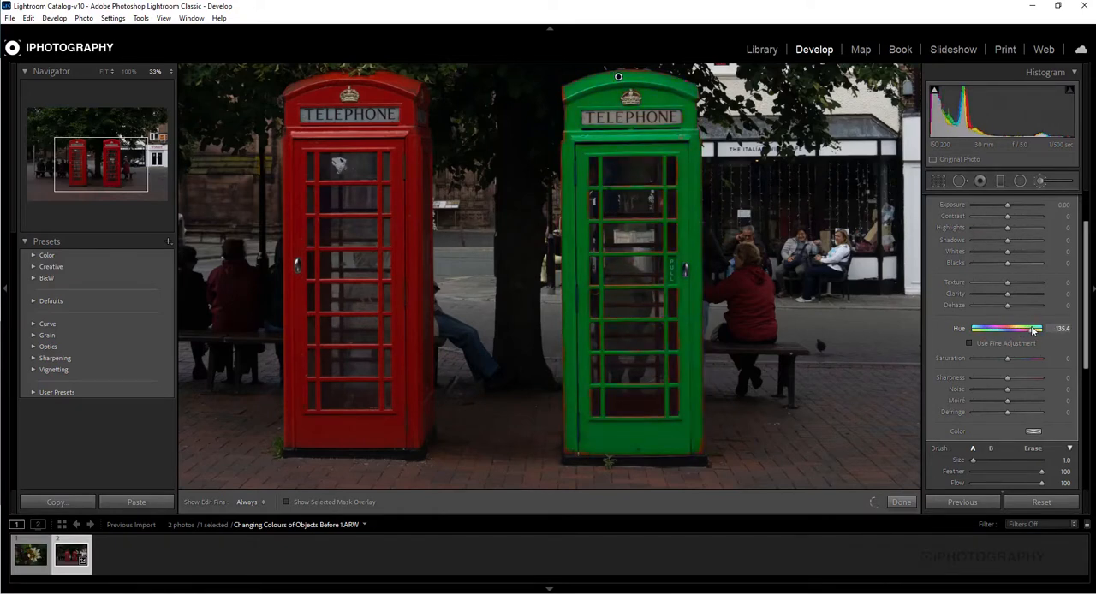
drag(1032, 328, 1037, 329)
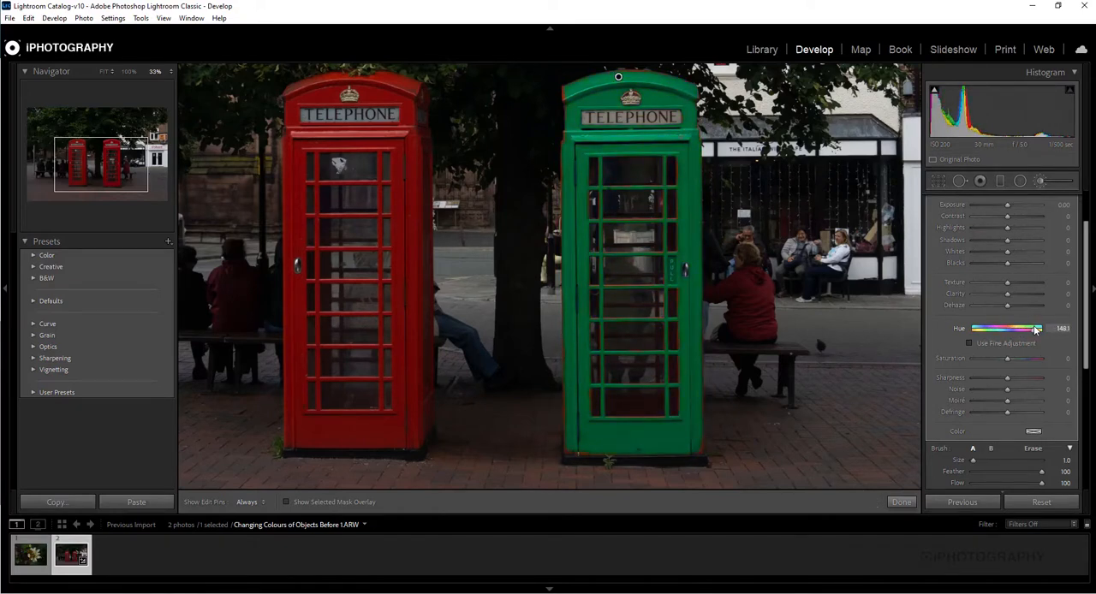
drag(1035, 329, 1032, 329)
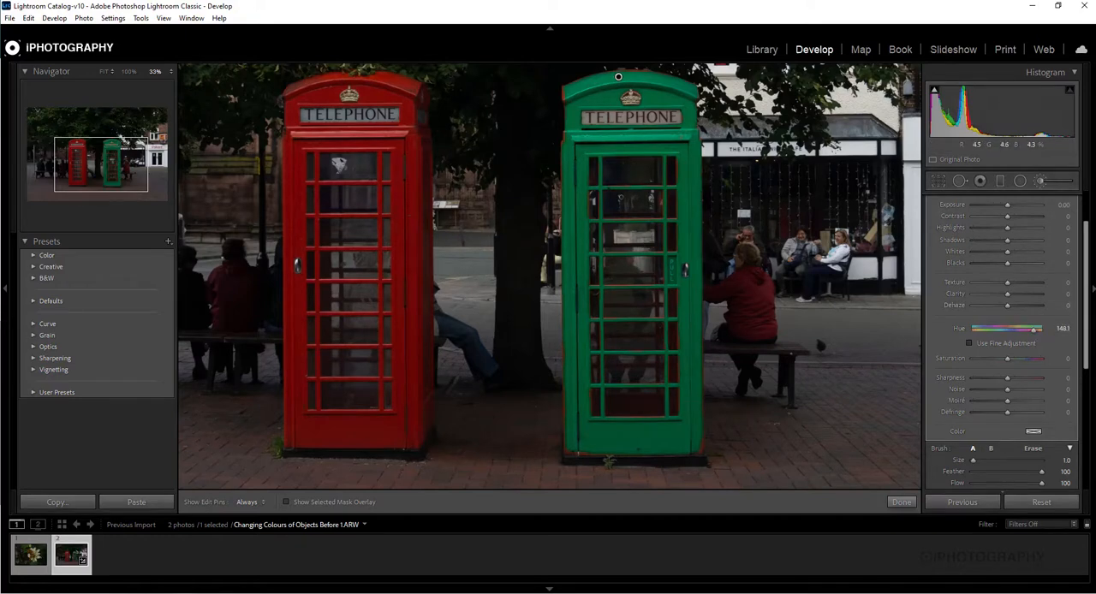